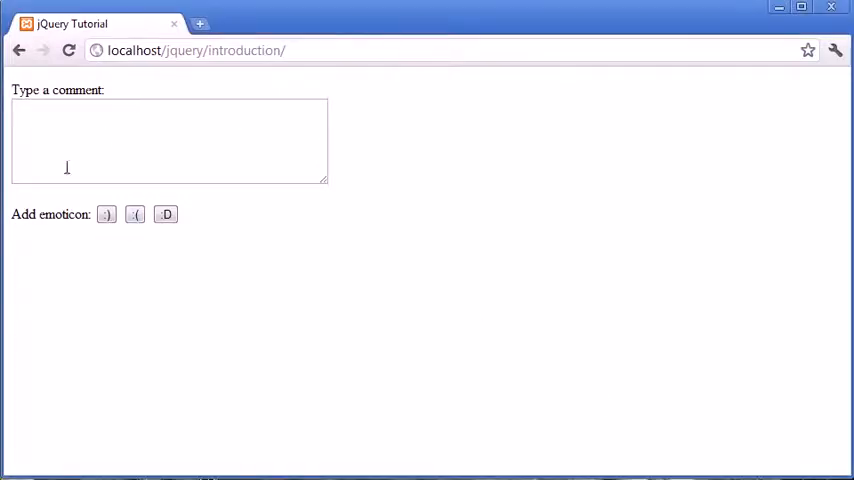
- Try the comment box in the browser, typing 'Great # stuff' and appending smileys
left_click(170, 140)
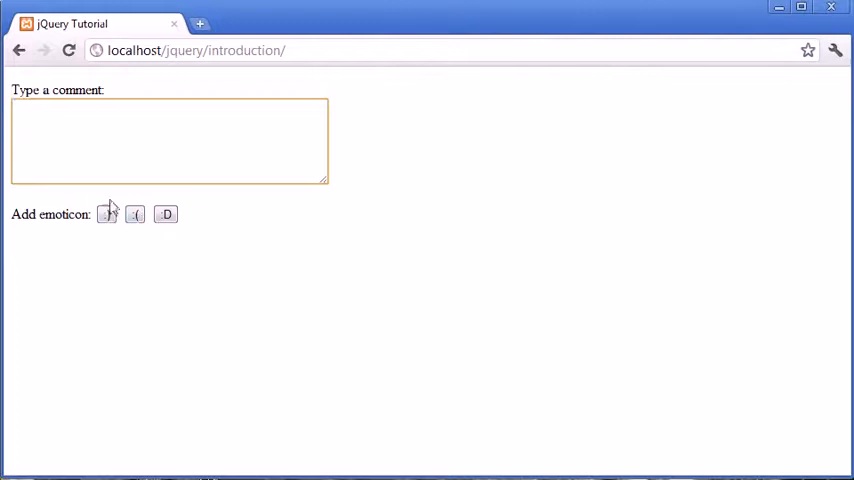
left_click(106, 214)
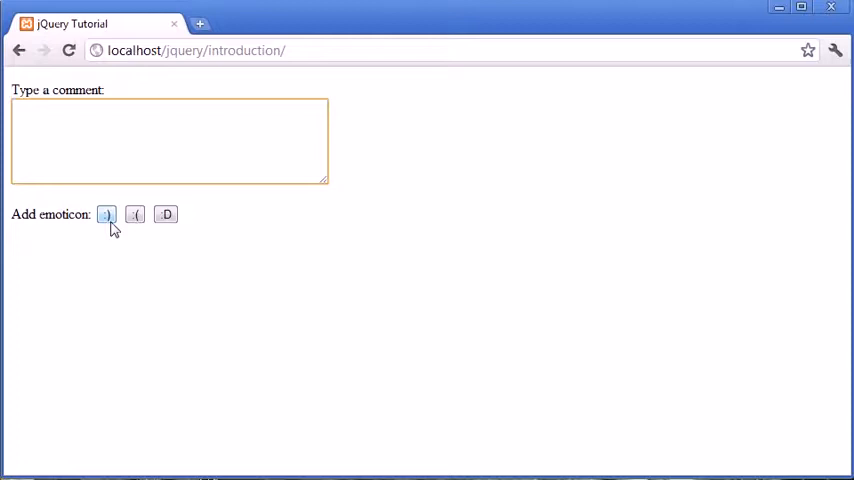
type("Great #")
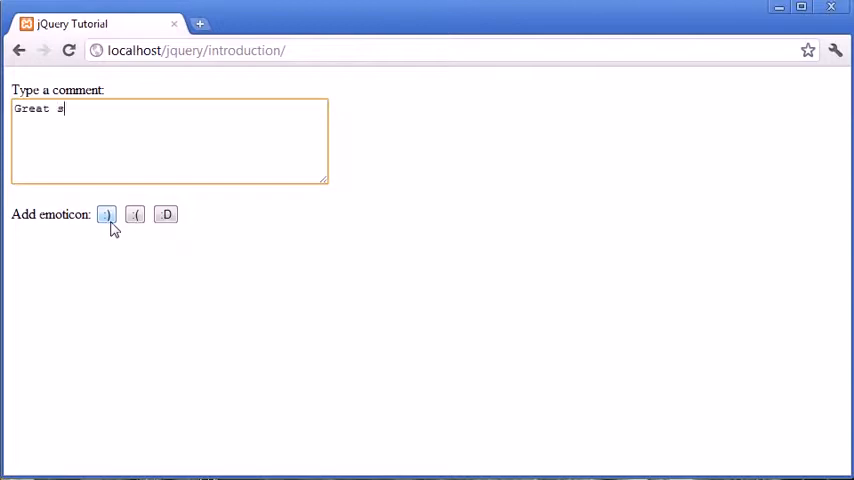
type("stuff")
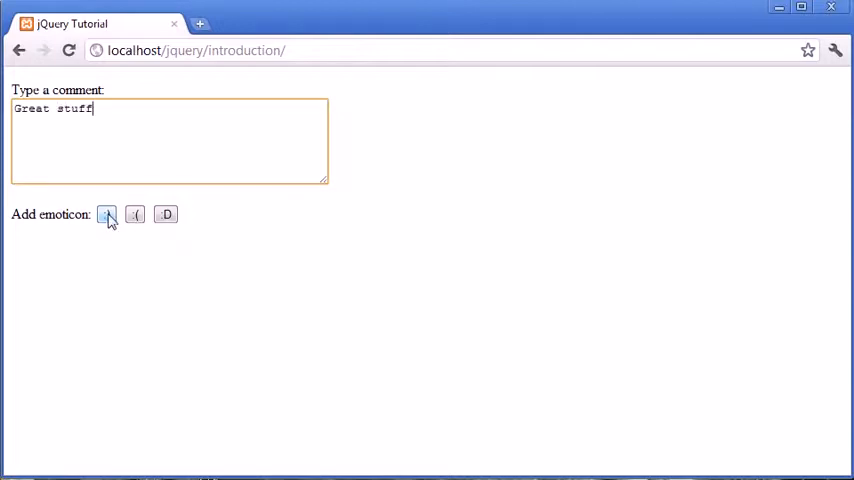
left_click(108, 214)
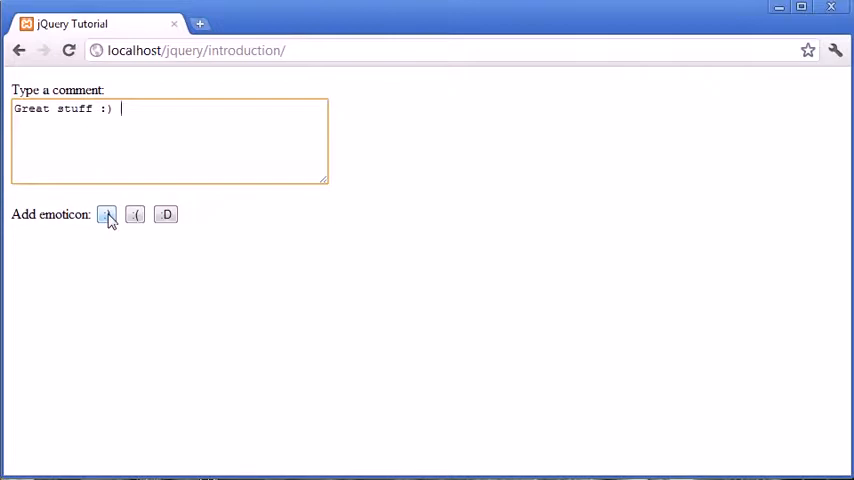
type("I real")
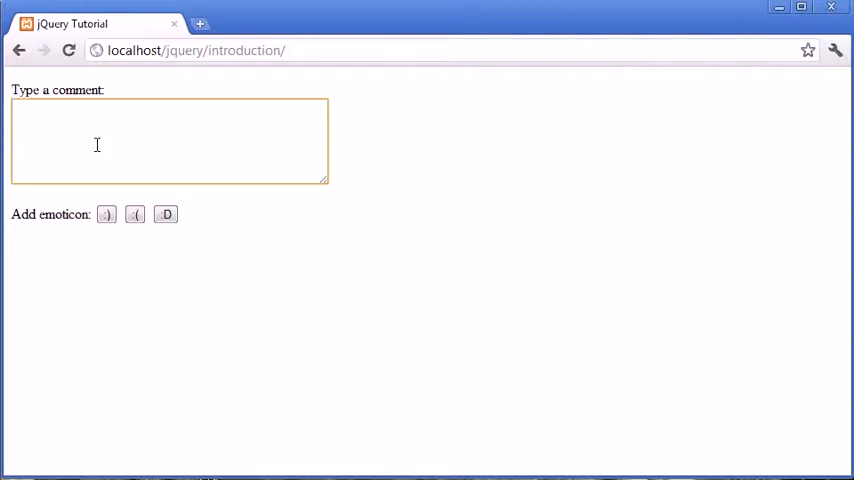
- Test the smiley button again after 'Something', mid-sentence and on an empty comment
type("Something")
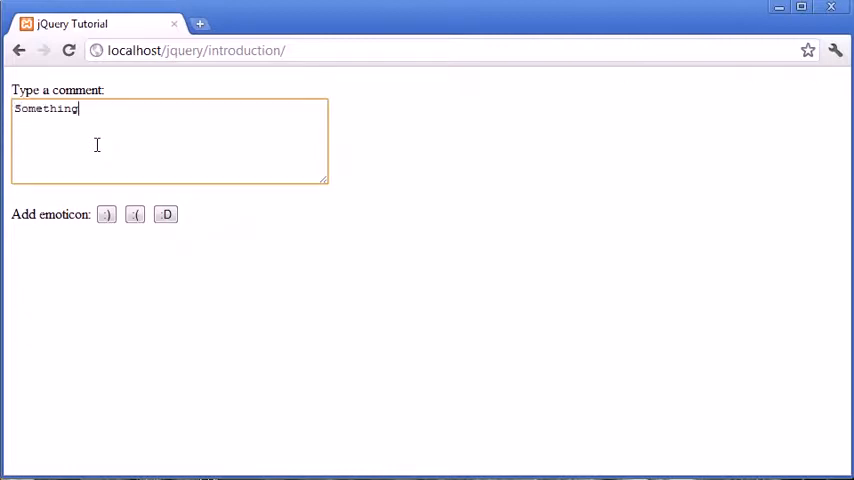
left_click(106, 214)
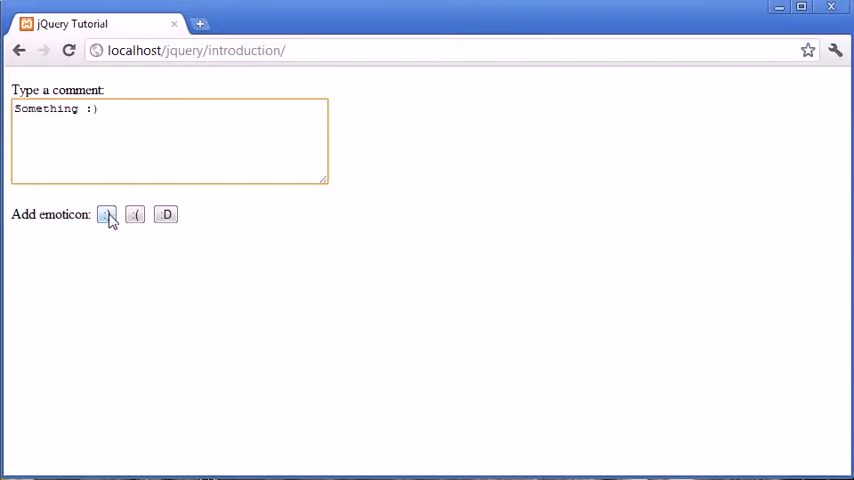
left_click(106, 214)
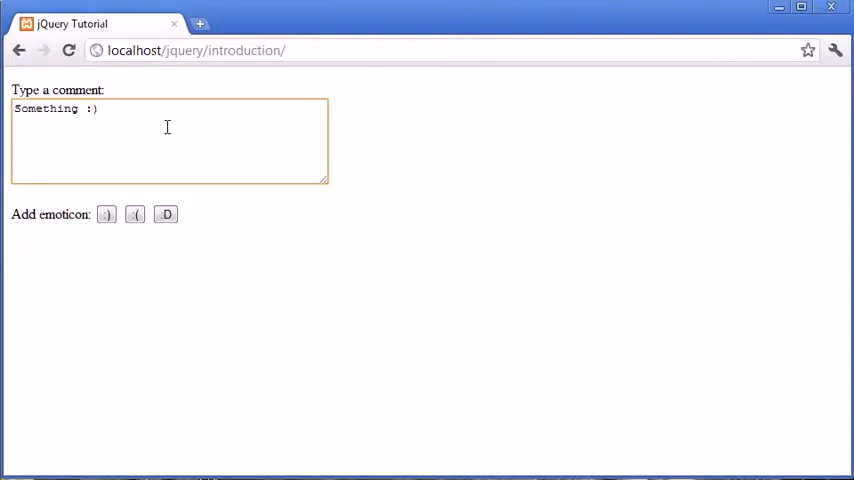
type("continue")
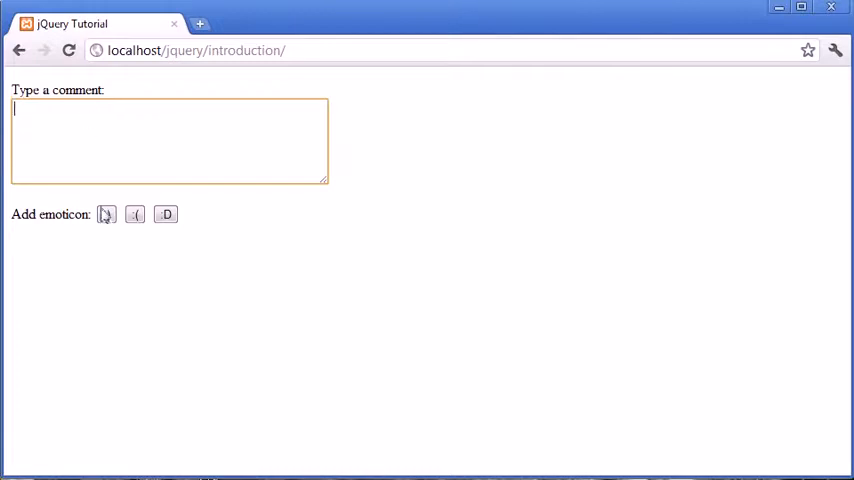
left_click(106, 214)
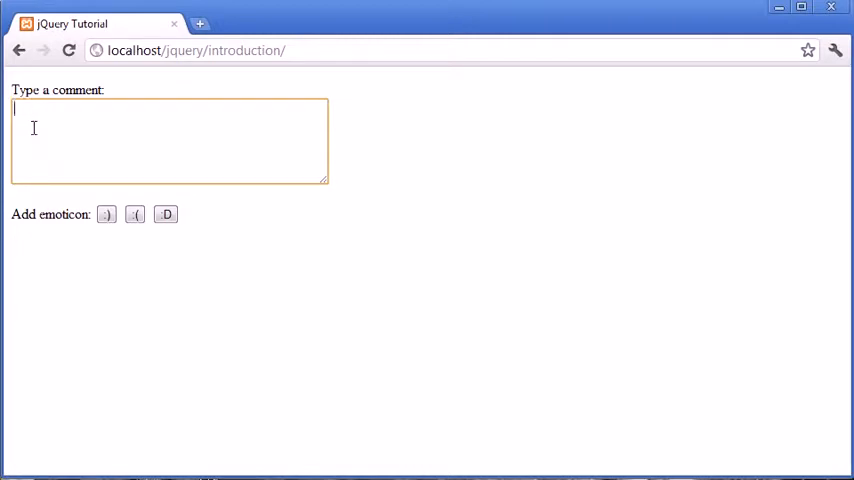
type("Somethin")
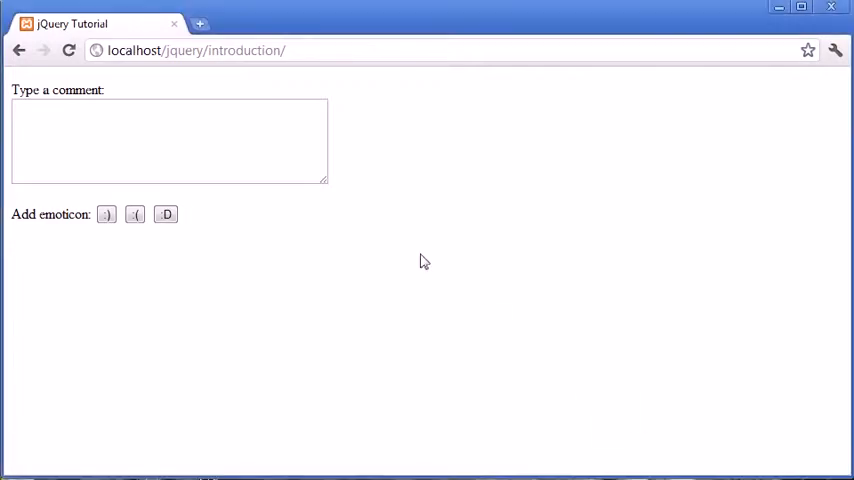
mouse_move(430, 184)
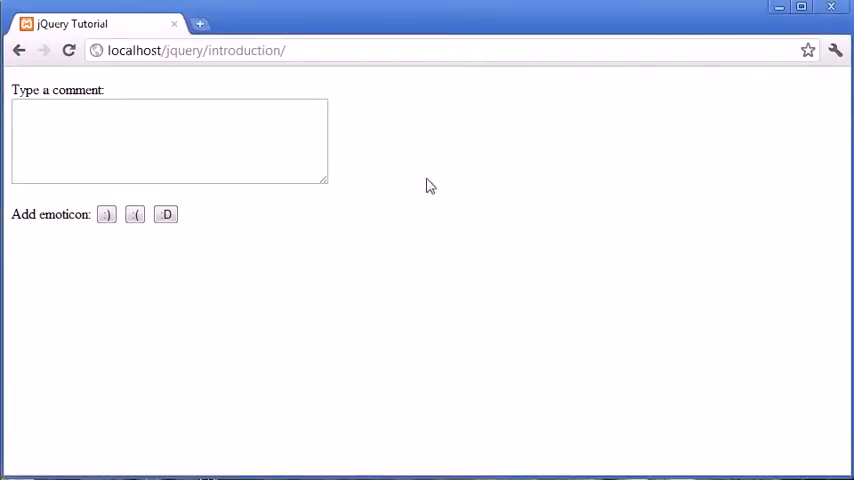
left_click(104, 214)
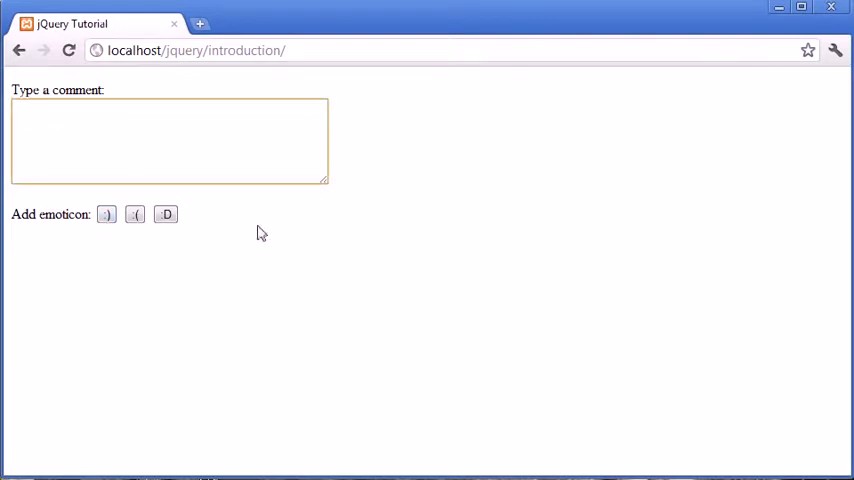
left_click(176, 140)
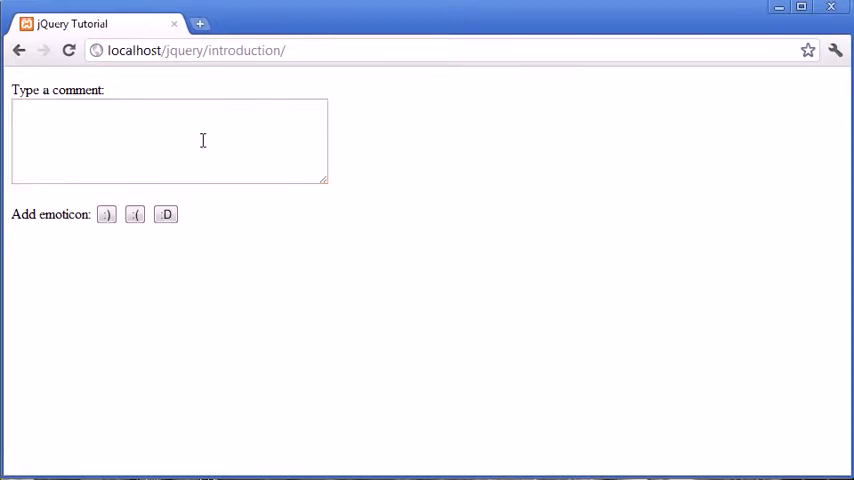
mouse_move(52, 140)
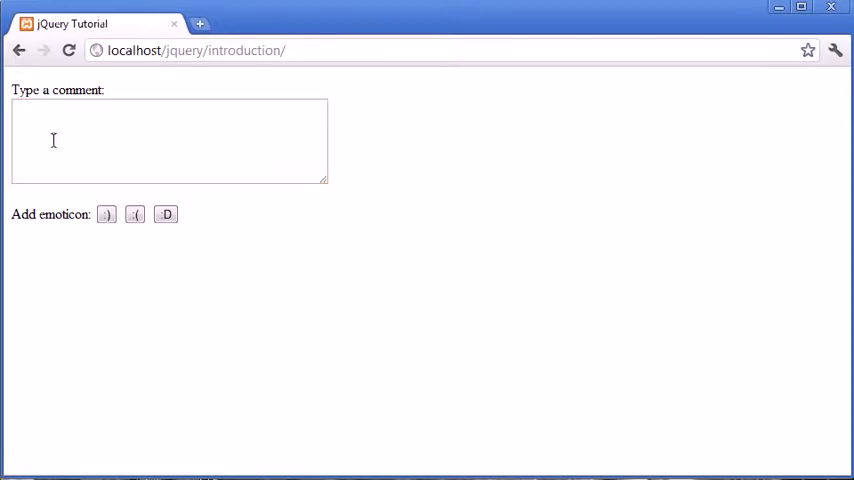
mouse_move(288, 256)
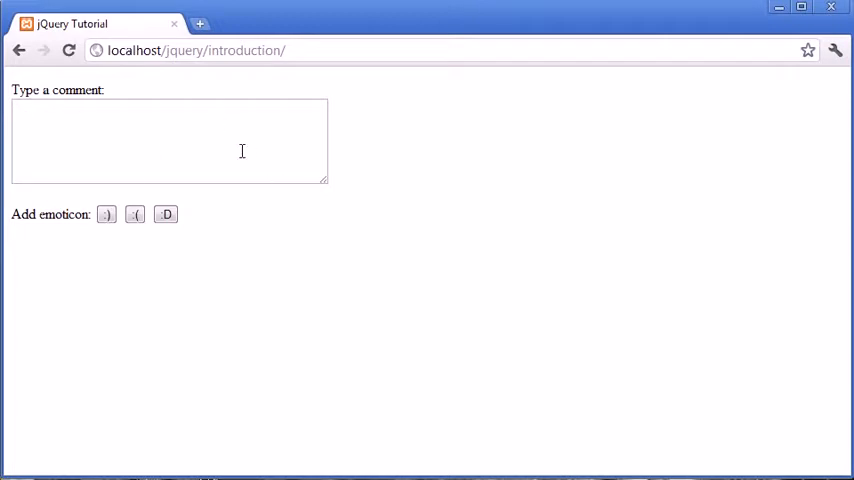
mouse_move(288, 272)
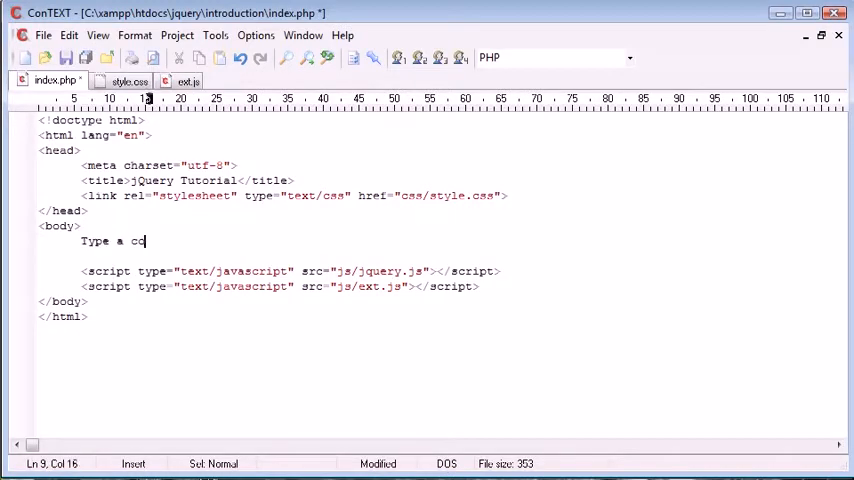
- Write the 'Type a comment:' paragraph with a <br /> and a textarea with id comment
type("mment:</p>")
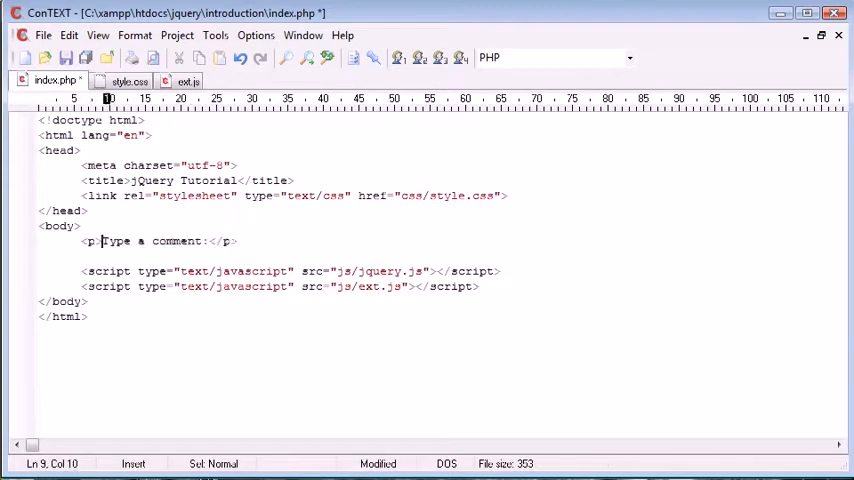
type("<br /><textarea></<")
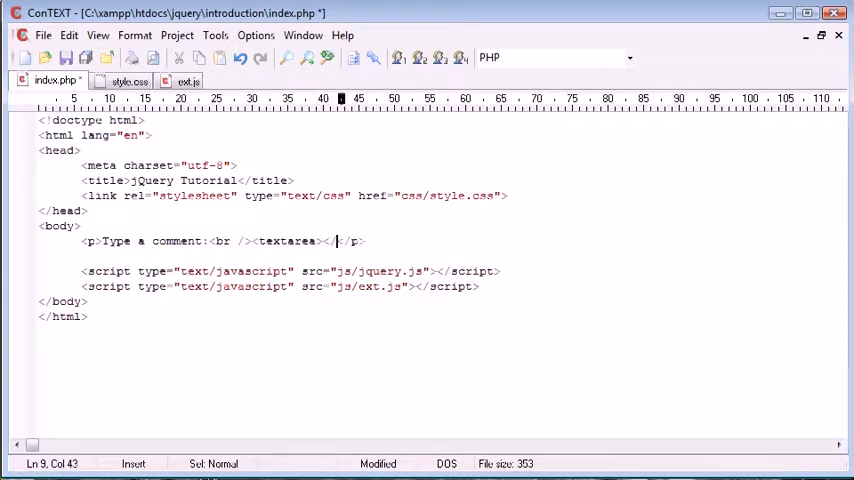
type("textarea")
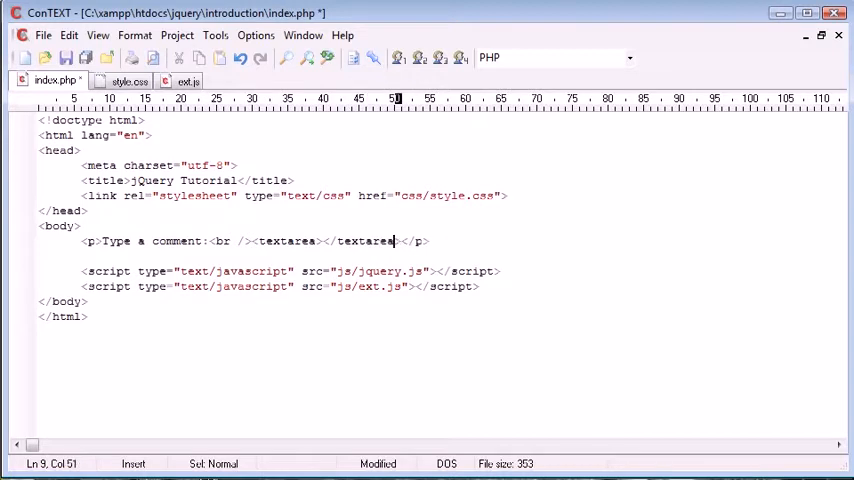
type("id=\"")
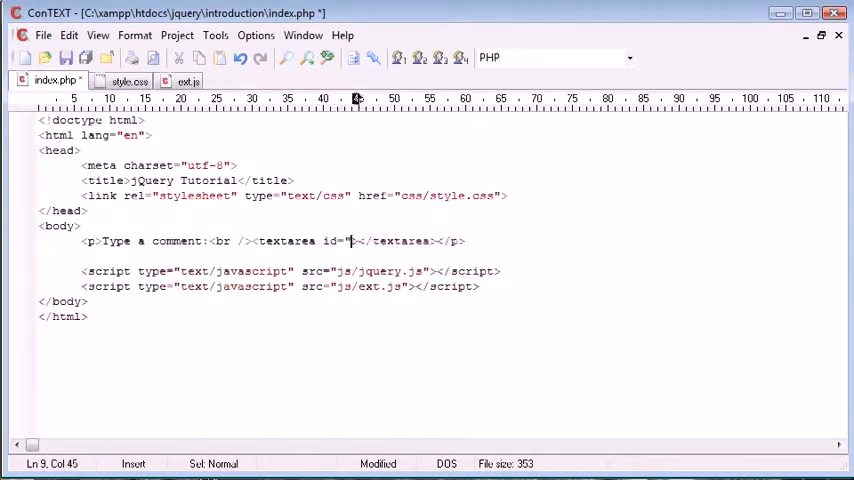
type("comment")
type("#c")
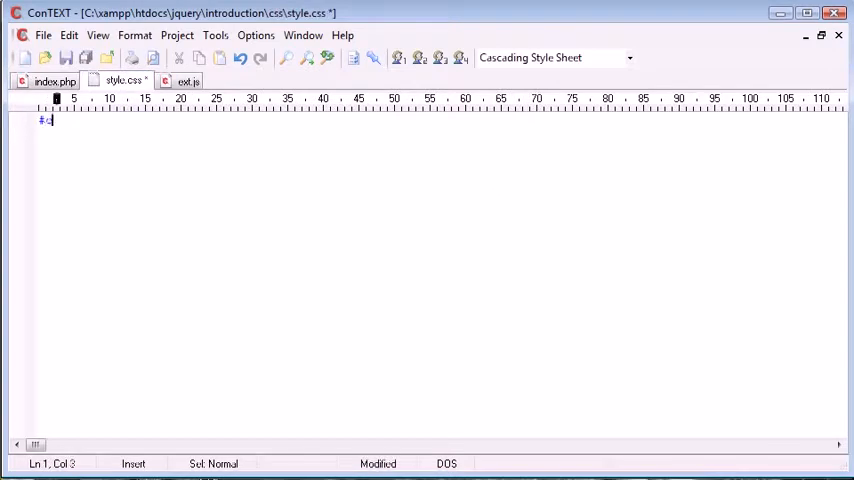
- Add a #comment rule with height 90px and a width in style.css and save it
type("omment {")
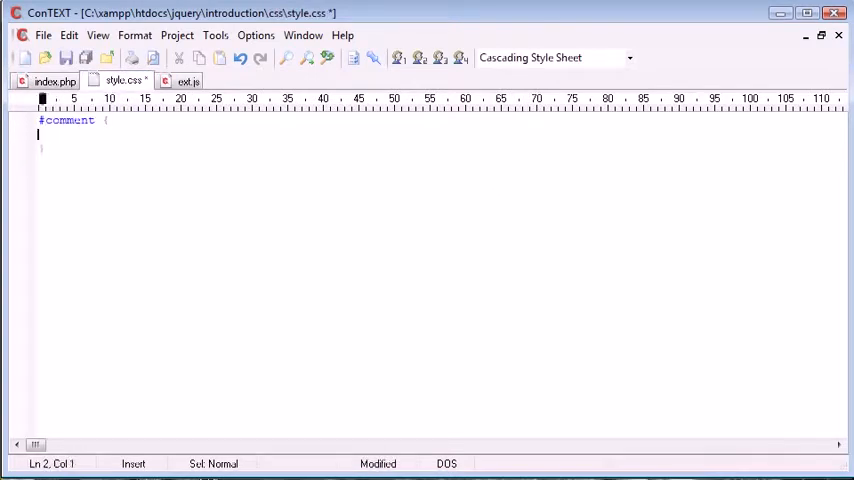
key("ctrl+s")
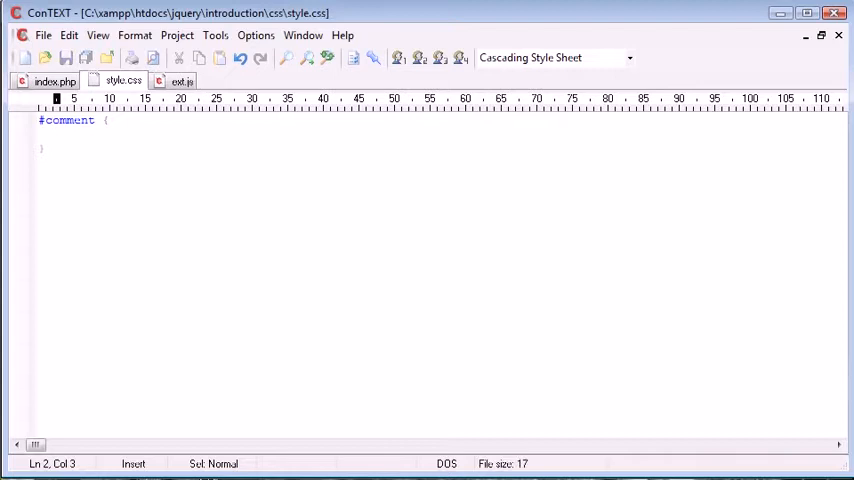
type("height:")
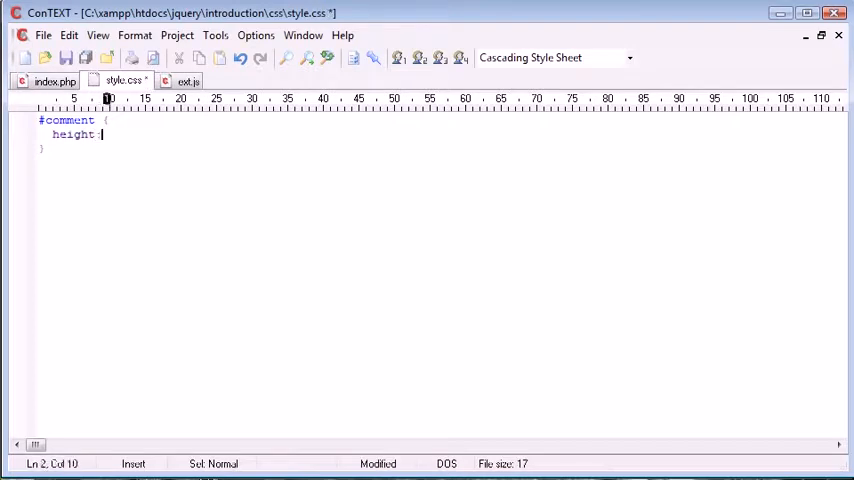
type("90px;")
type("width:")
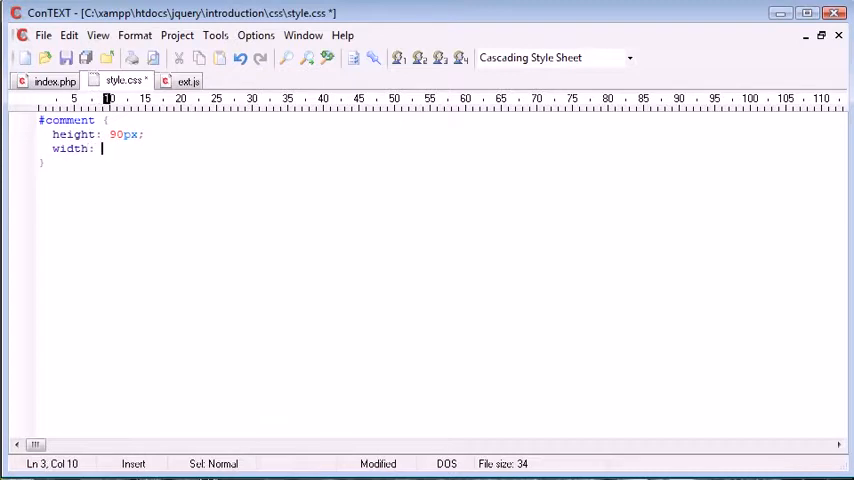
type("360px;")
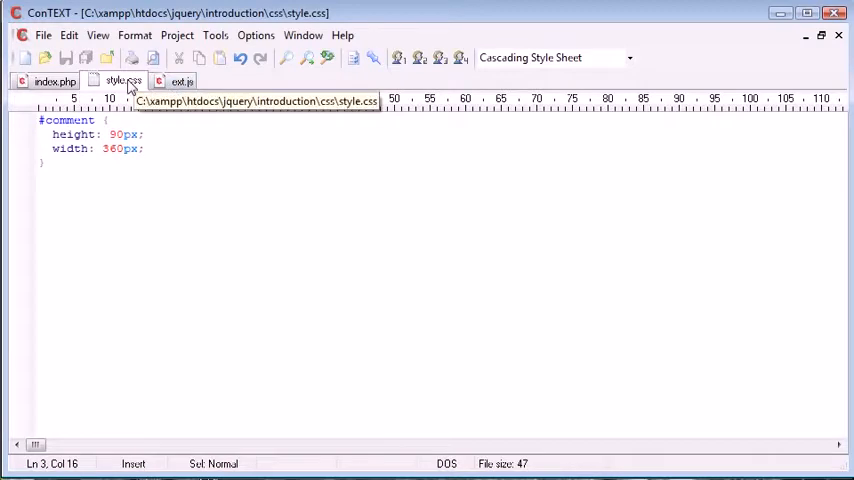
- Close style.css and add an 'Add emoticon:' paragraph with an empty line below the textarea
left_click(180, 80)
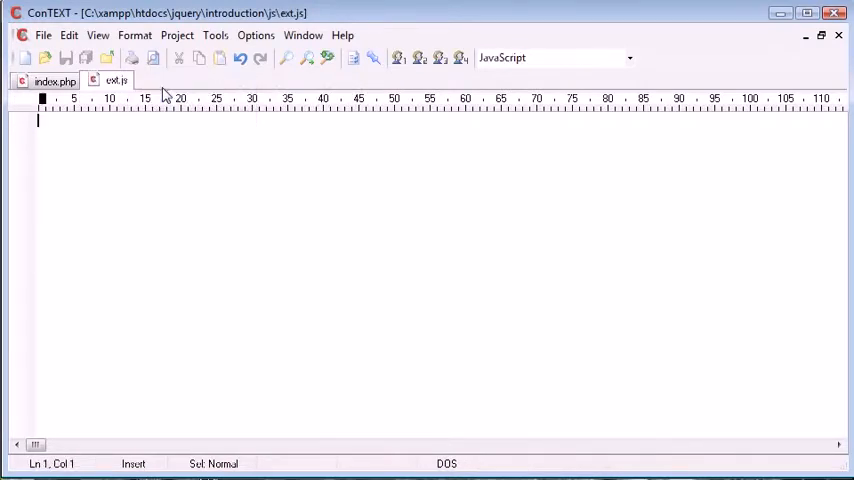
left_click(54, 80)
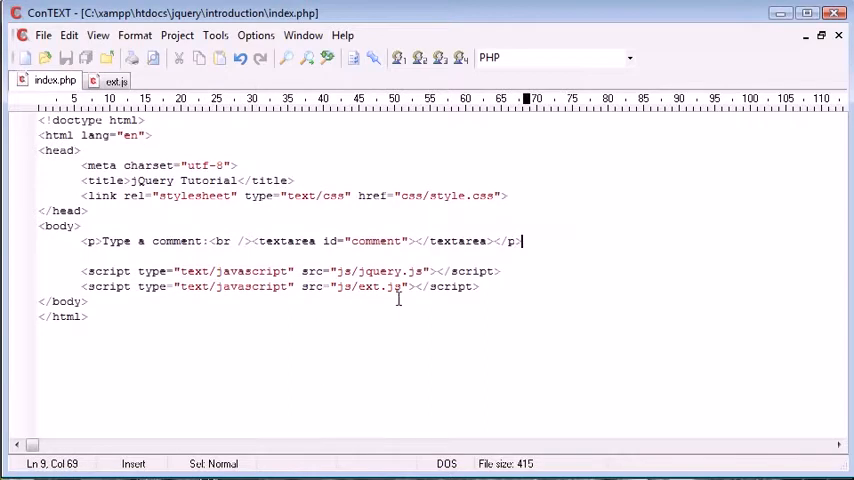
type("<p></p>")
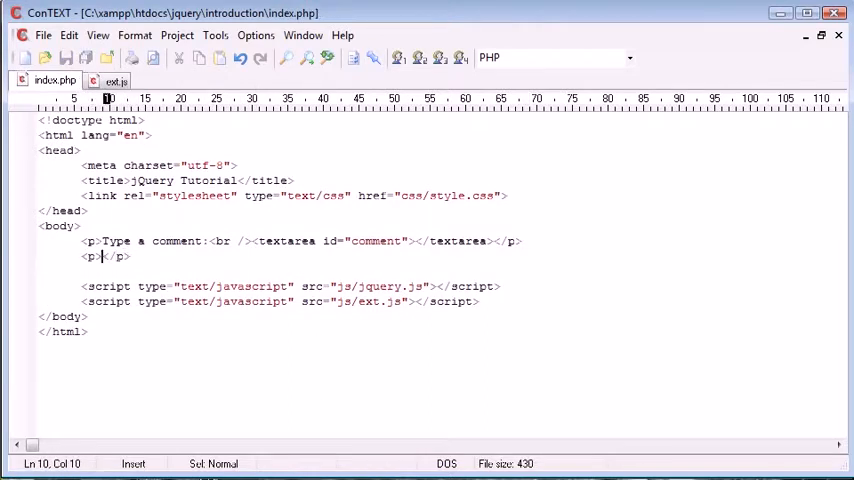
type("Chk")
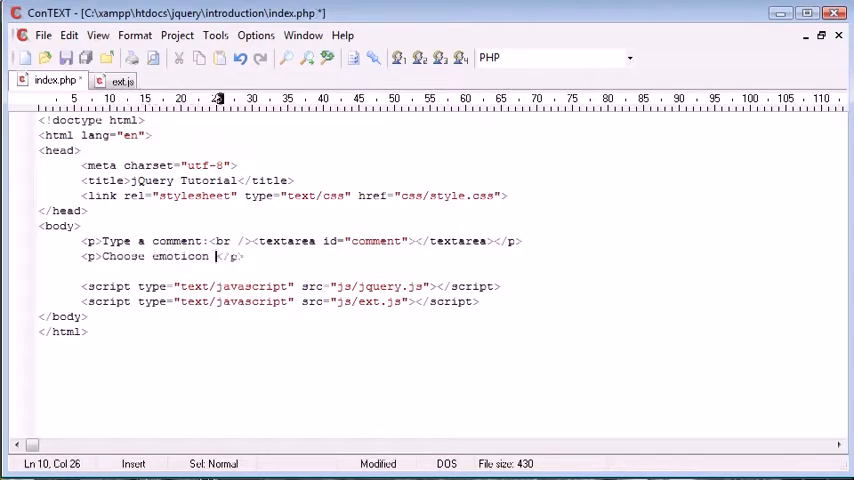
type(":")
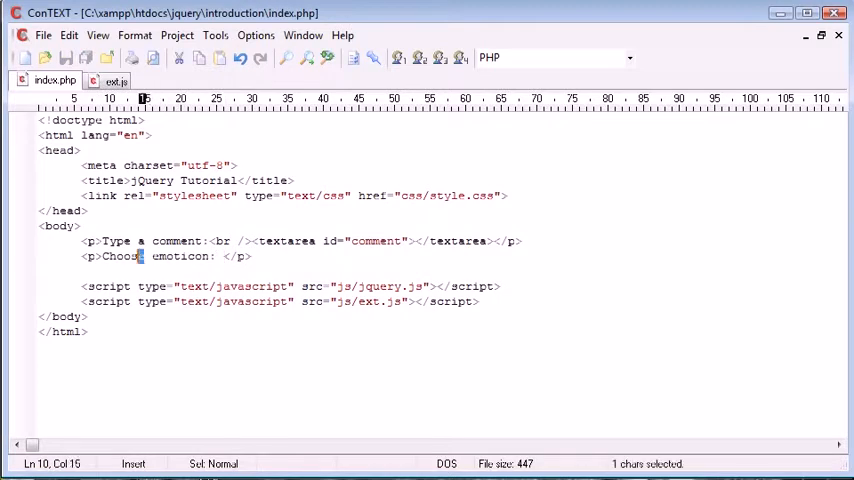
type("Add")
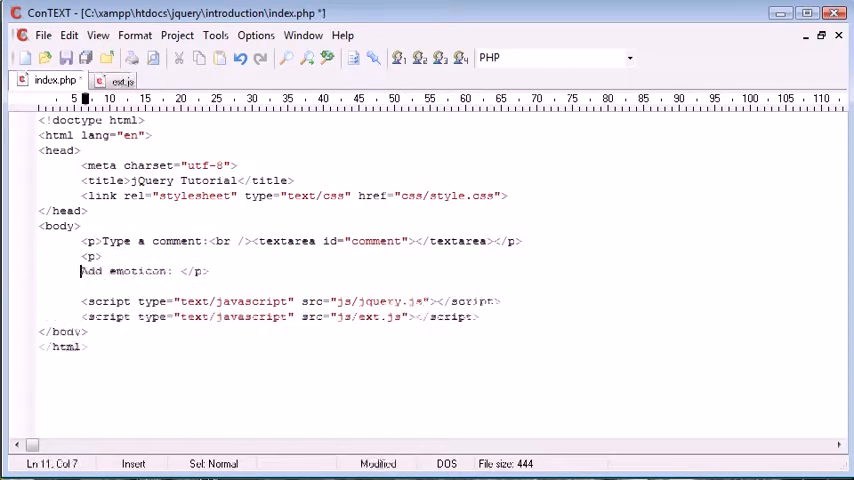
key("Enter")
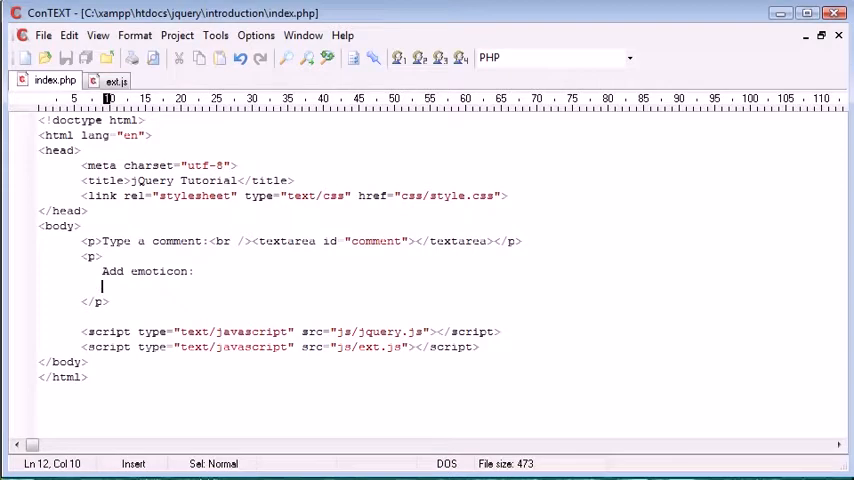
- Write an input type button with class emoticon and value ':)' inside the paragraph
type("<input type=\"button\" value= />")
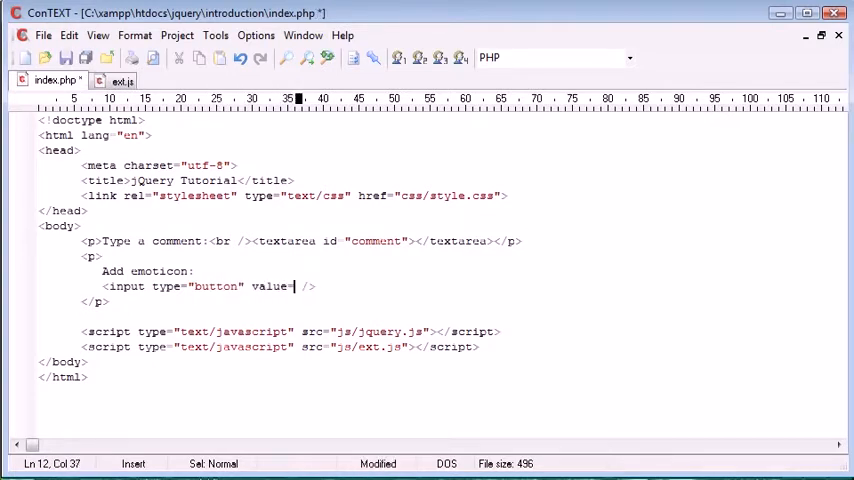
type(":)\"")
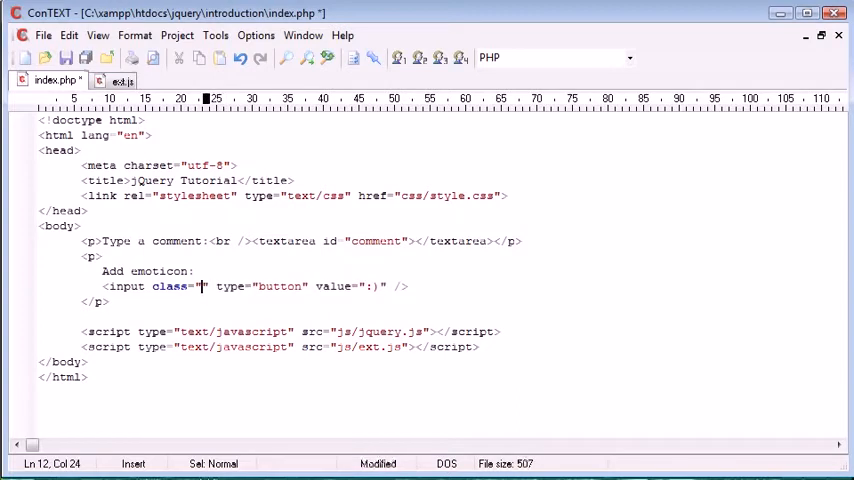
type("emoticon")
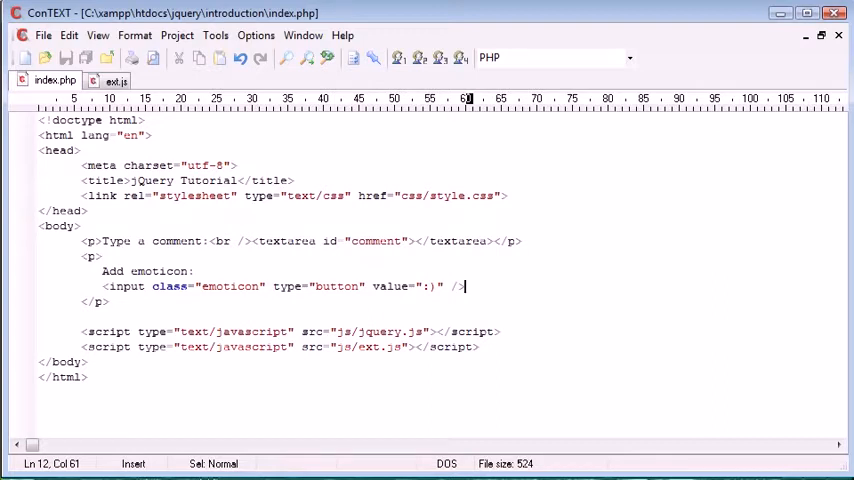
left_click_drag(102, 286, 466, 286)
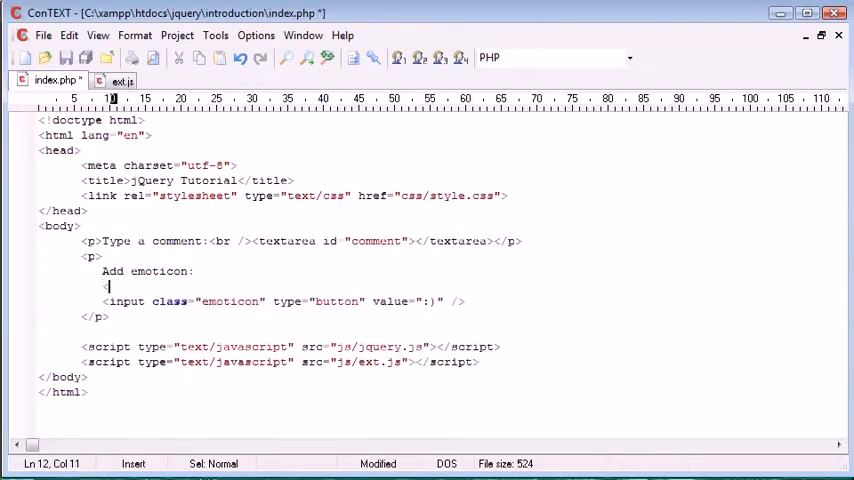
- Add an img with src emot/smile.png, class emoticon and value ':)' above the button
type("<img src=")
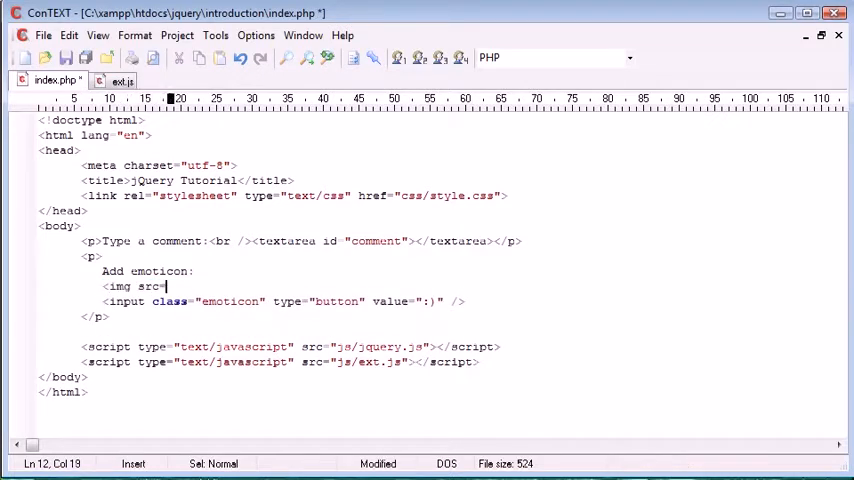
type("\"\" />")
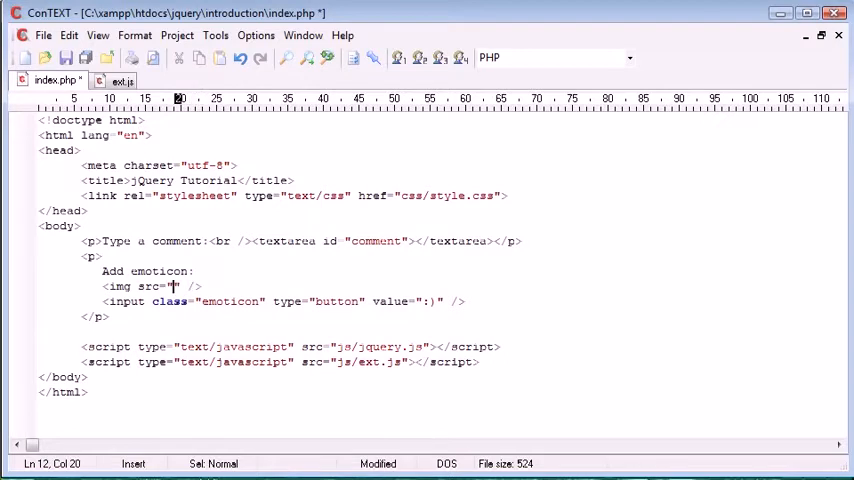
type("emot/smile.png")
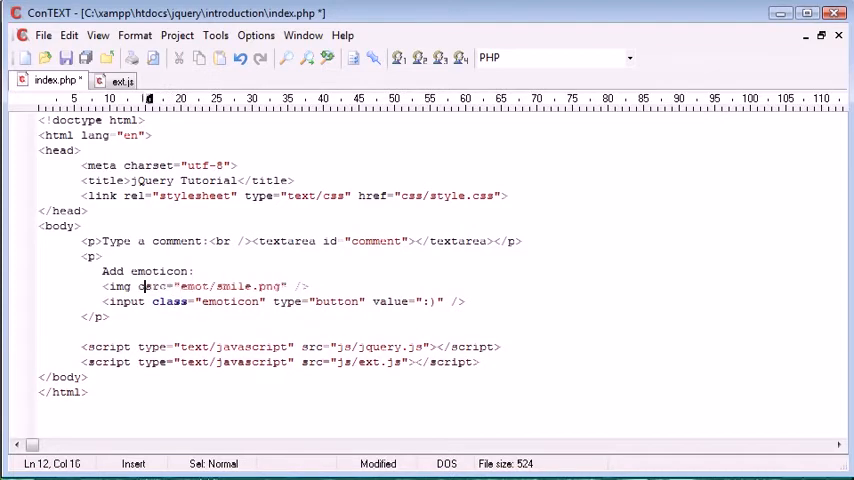
type("class=\"emoticon\"")
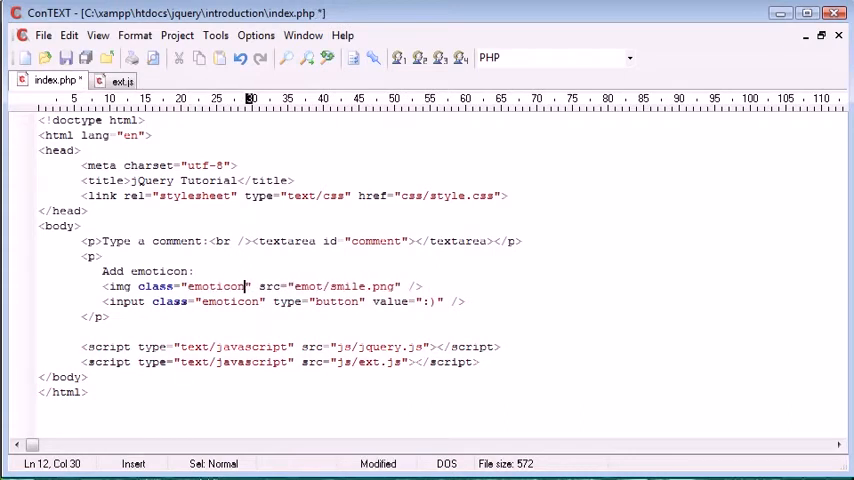
type("value=\"\"")
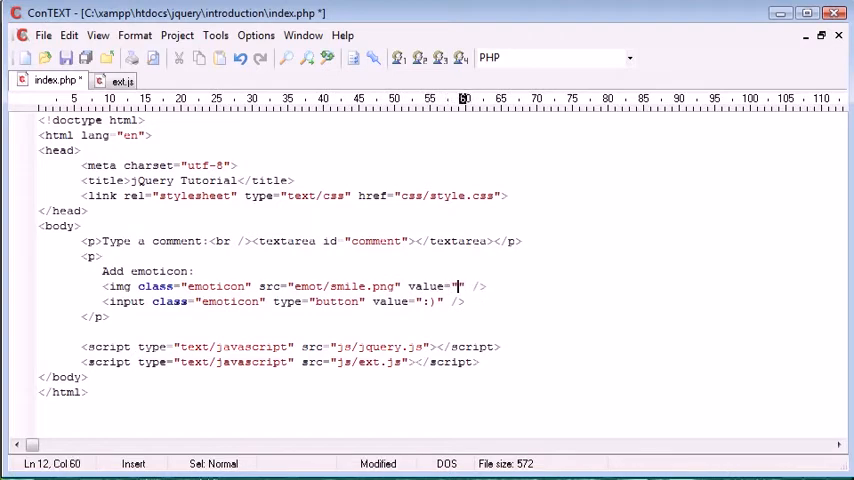
type(":)")
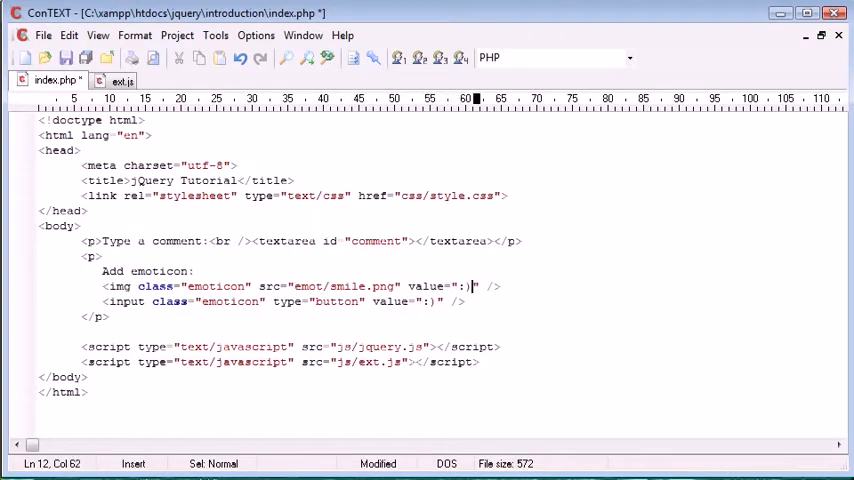